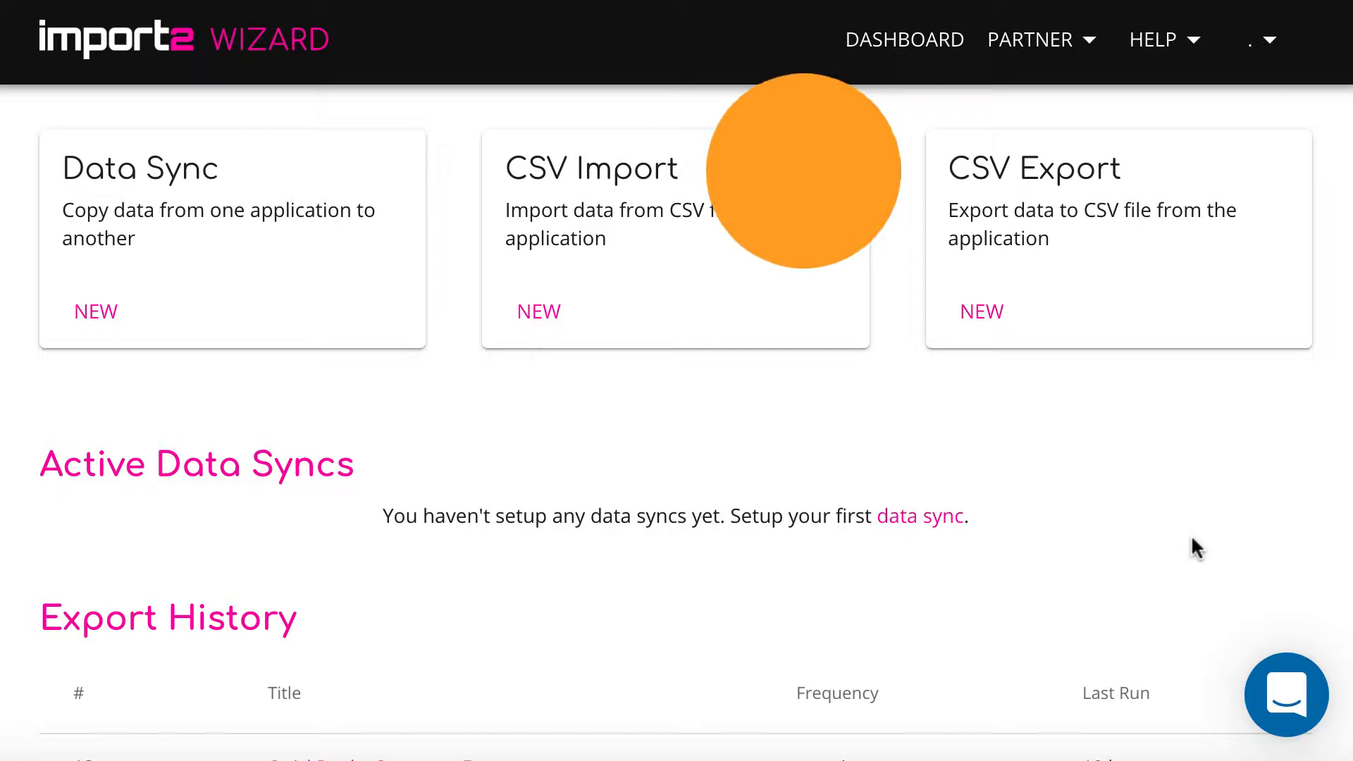
mouse_move(802, 168)
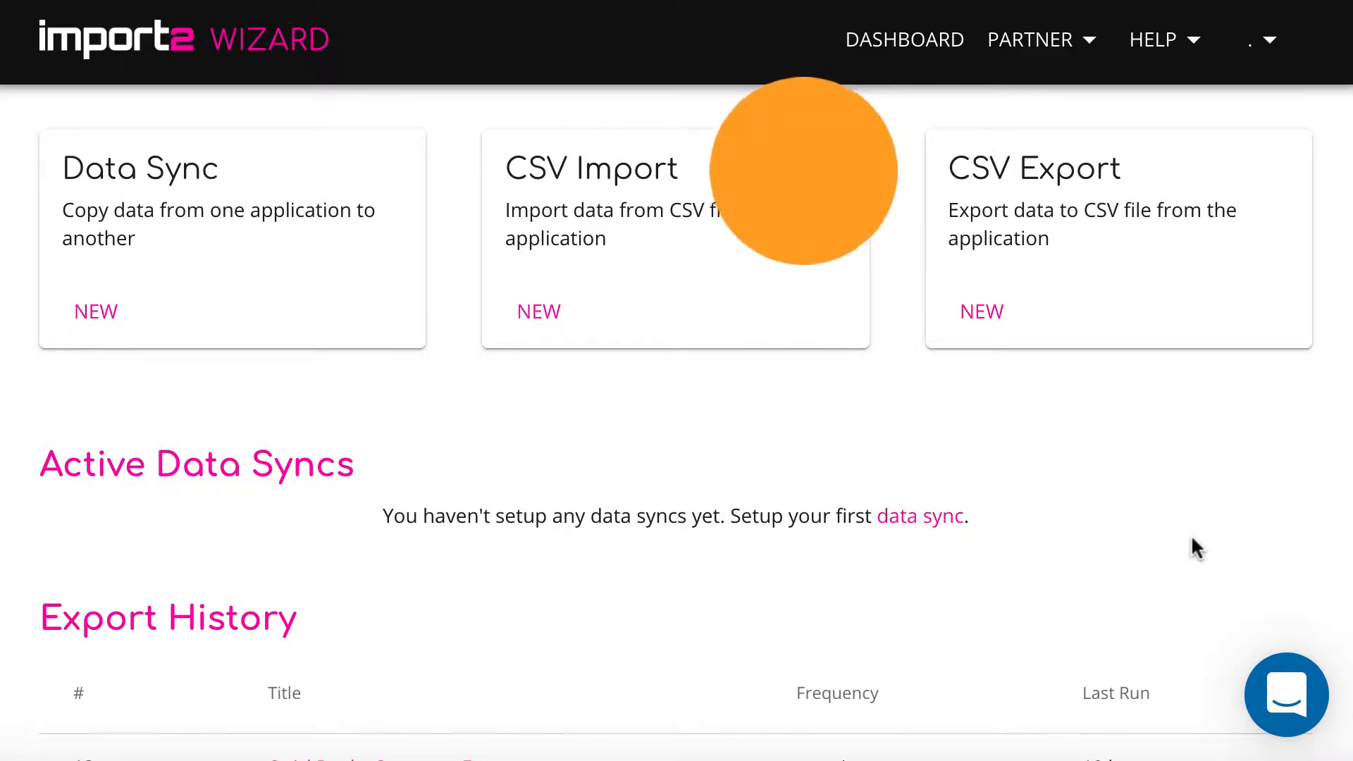
Start a new CSV import and choose Mailchimp as the destination app
left_click(537, 312)
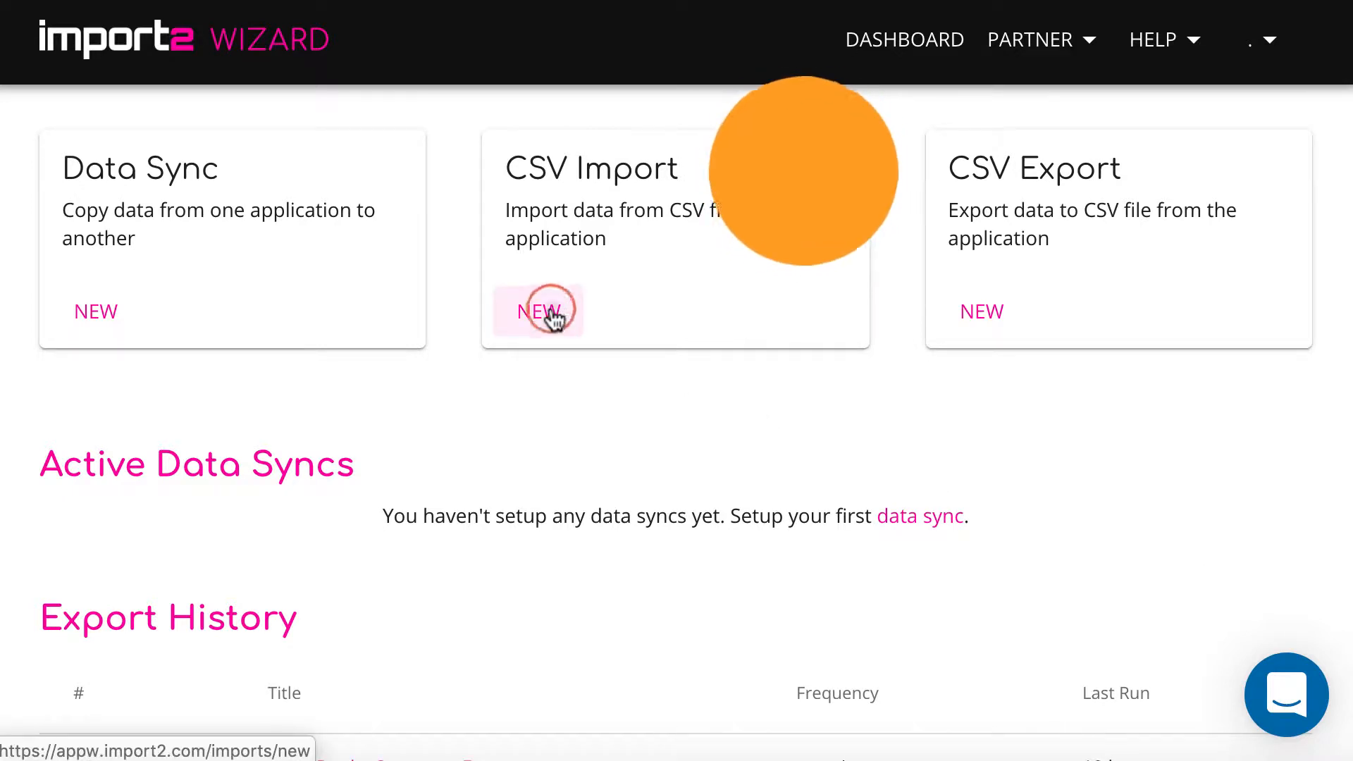
left_click(538, 312)
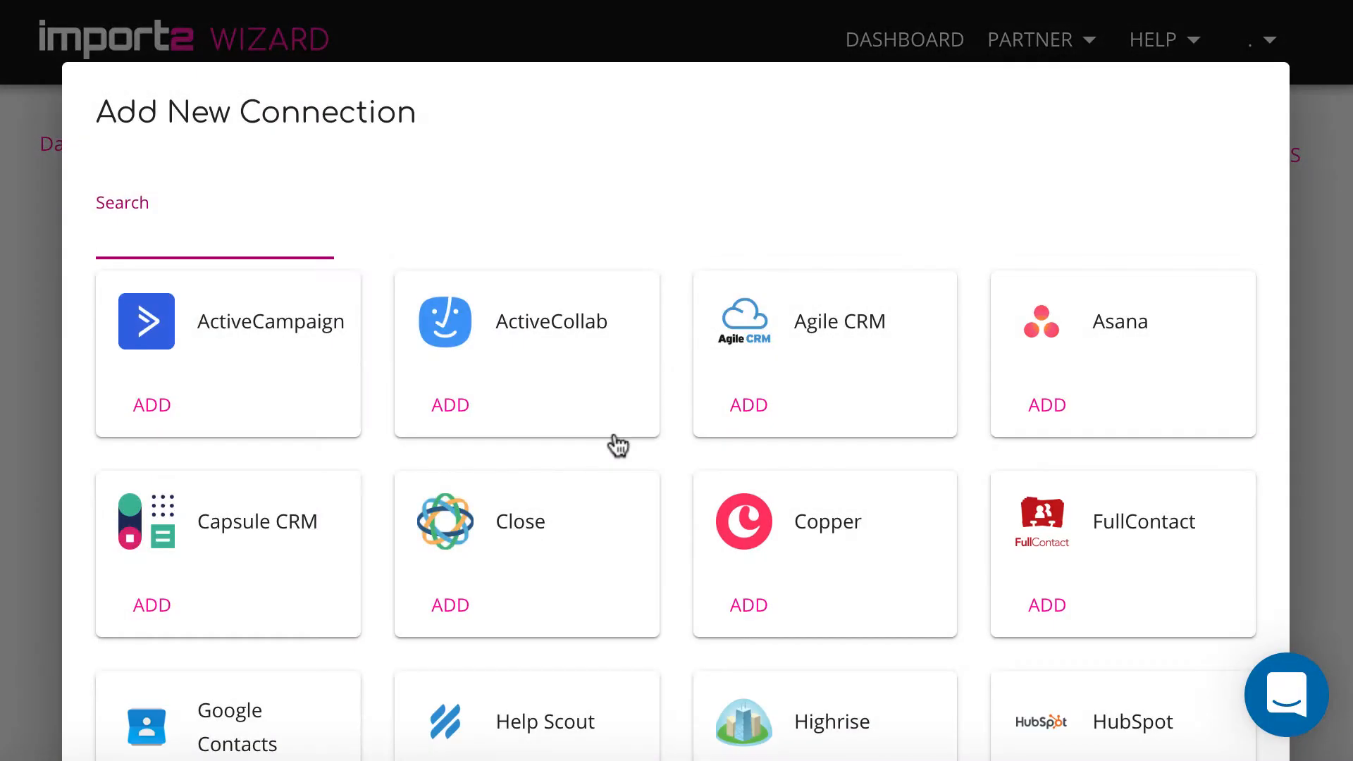
scroll("down", 3)
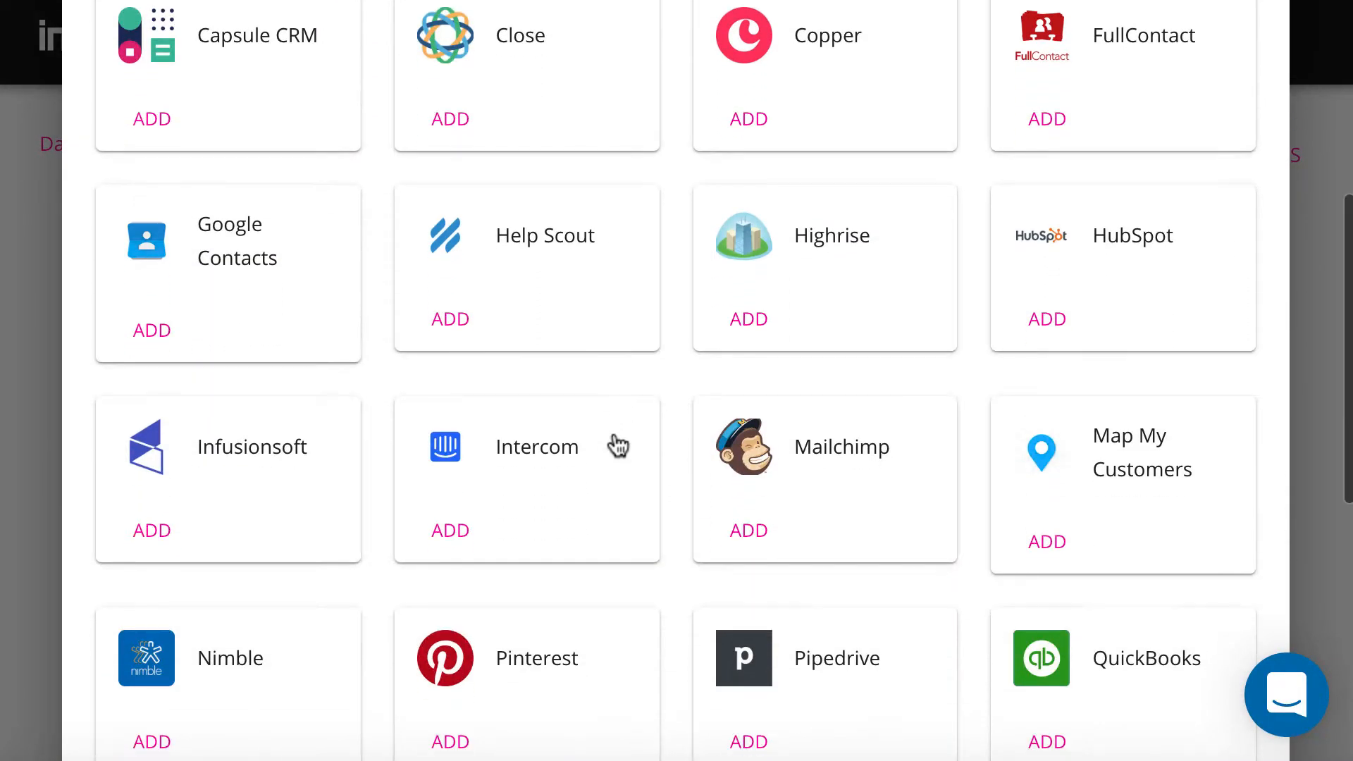
left_click(747, 530)
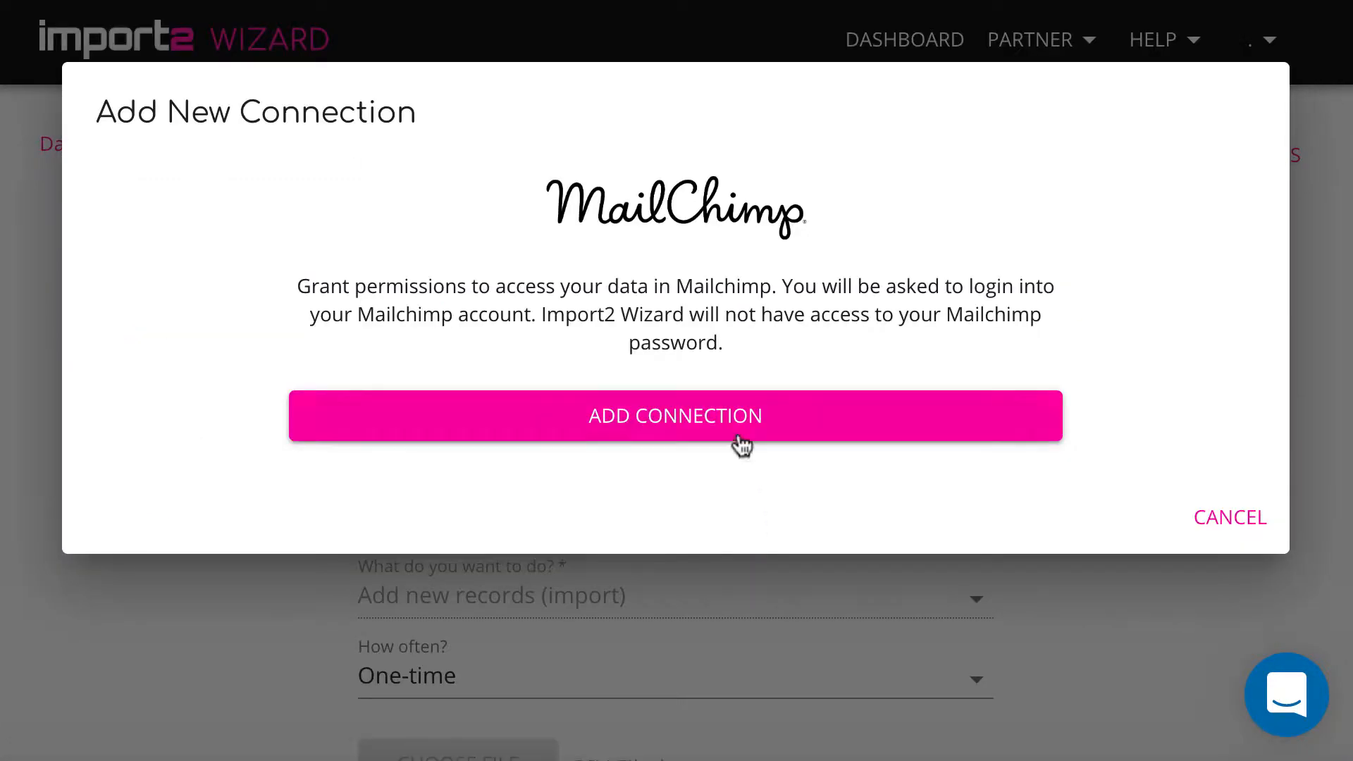
Log in to Mailchimp and add the connection to the New Campaign Autumn 2019 audience
left_click(675, 415)
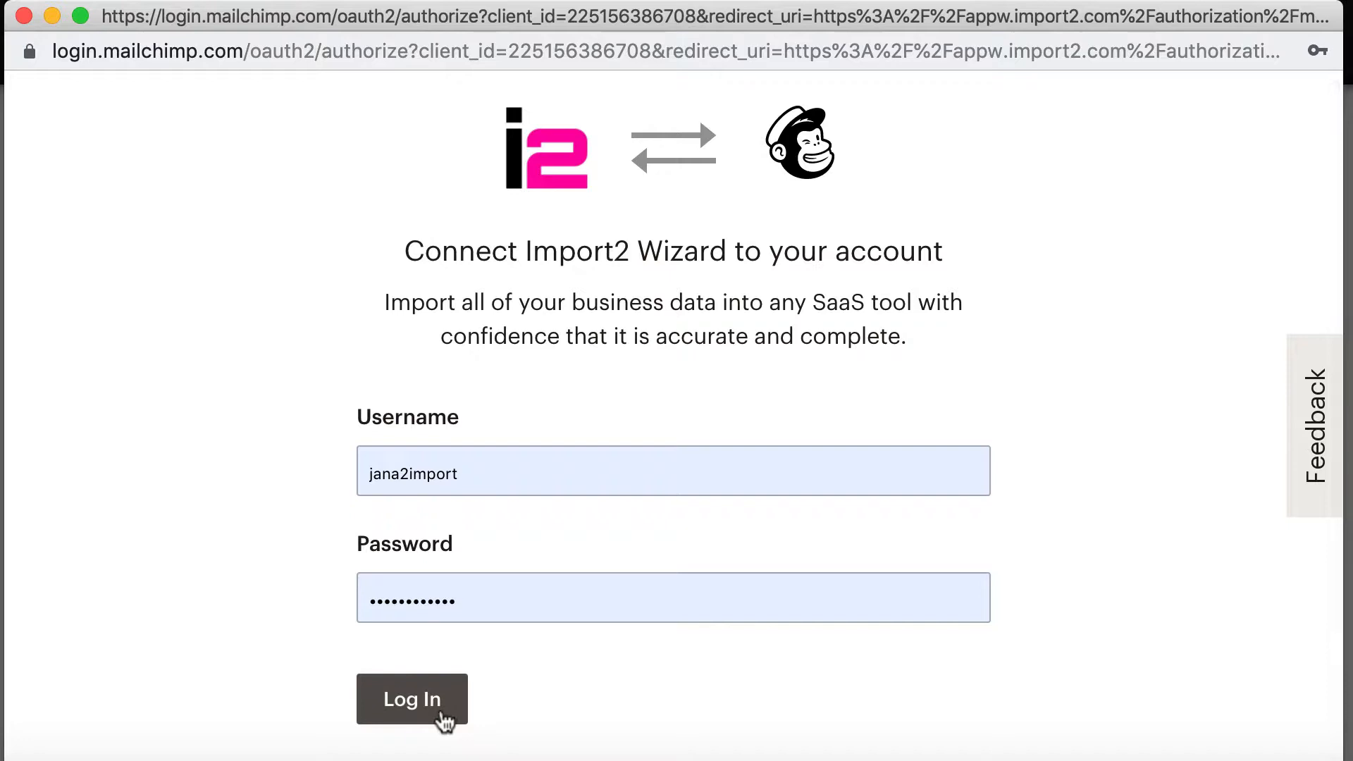
left_click(412, 699)
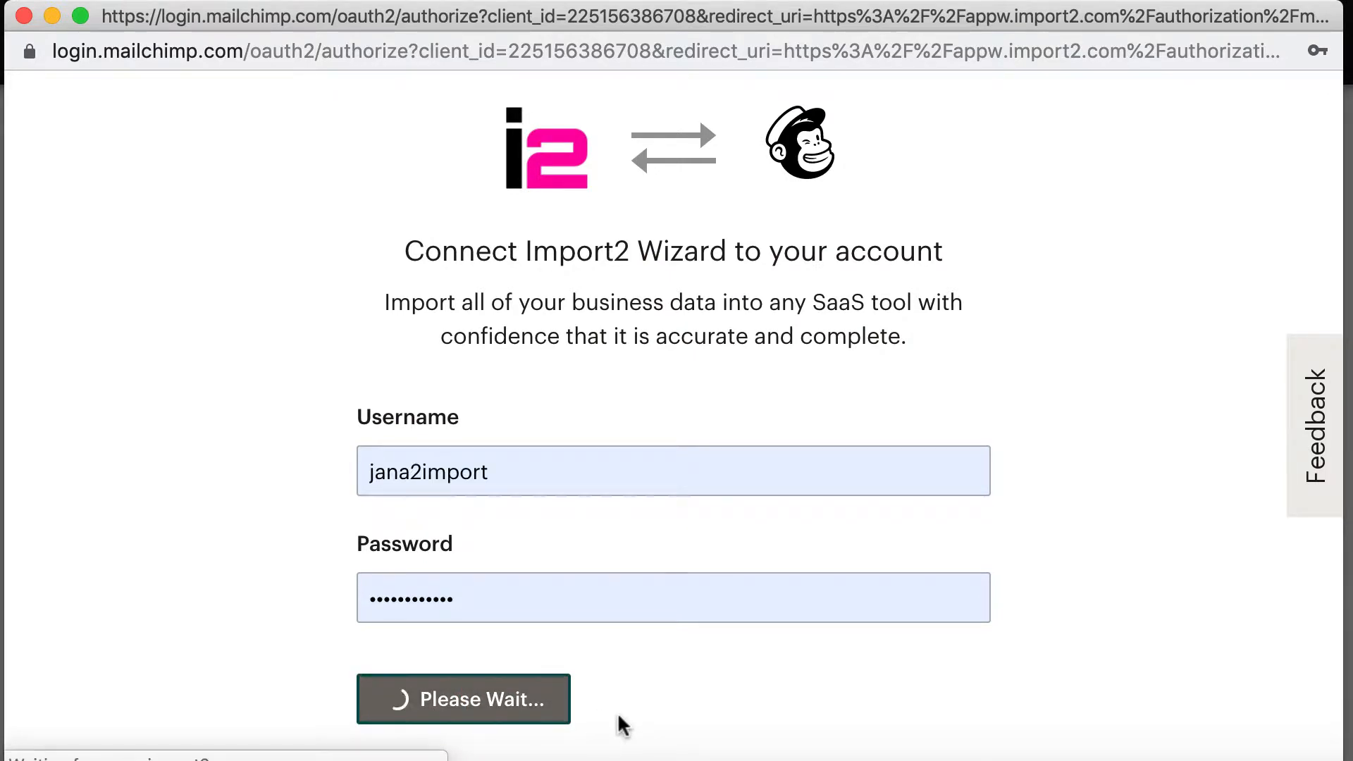
left_click(464, 699)
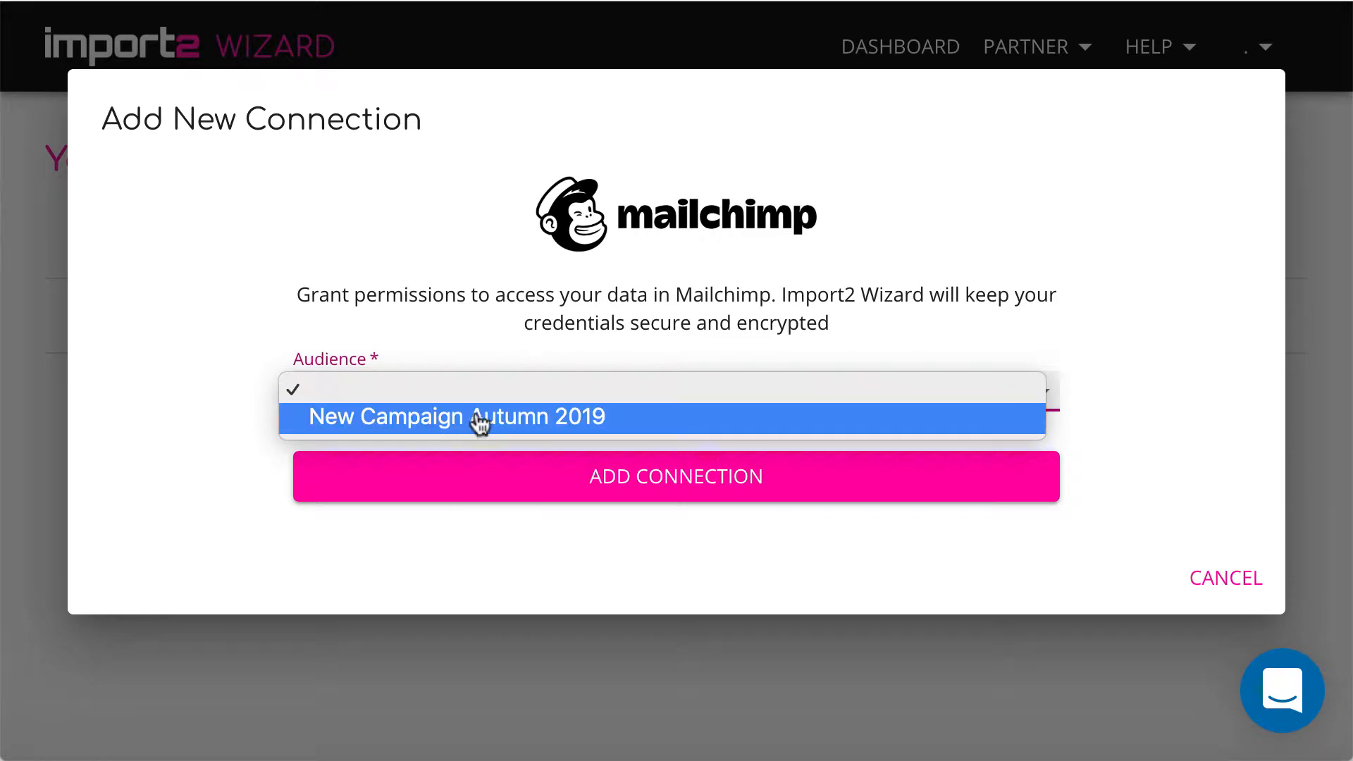
left_click(454, 416)
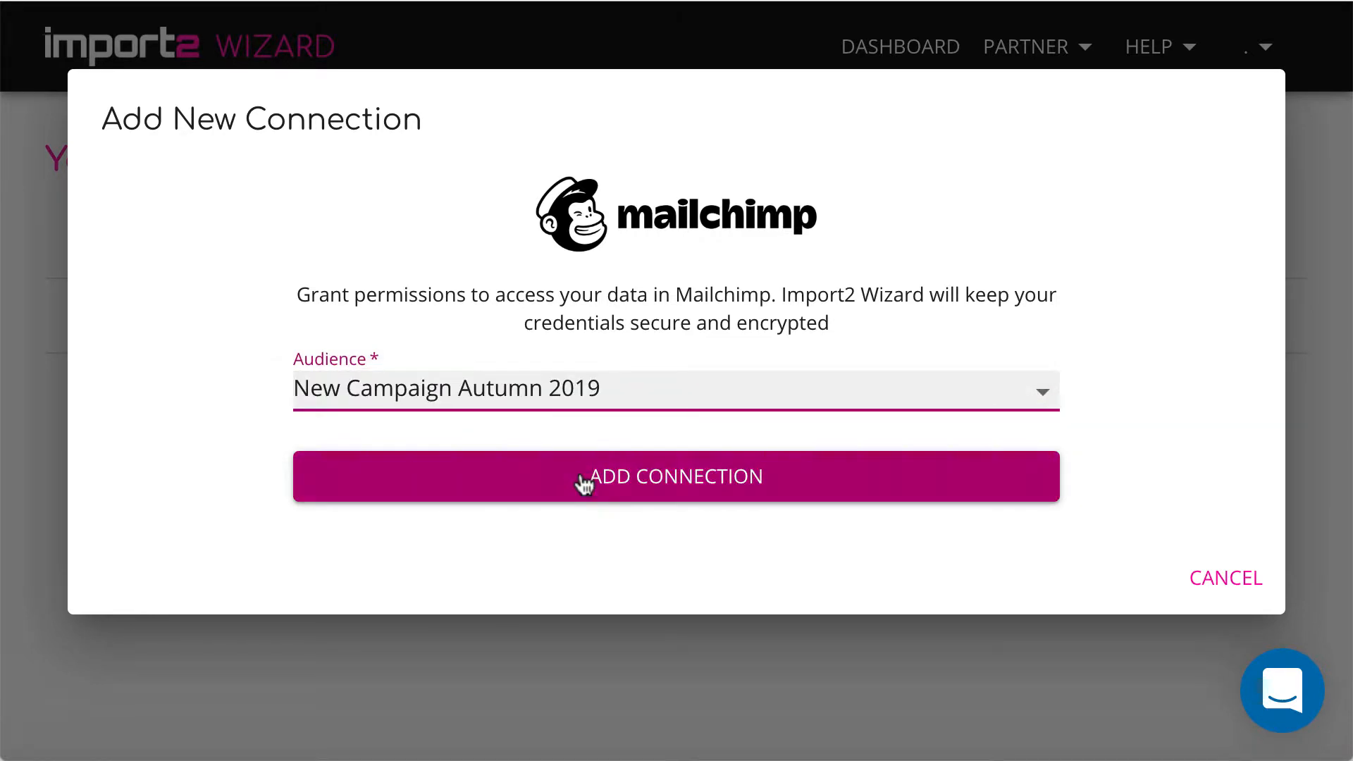
left_click(676, 477)
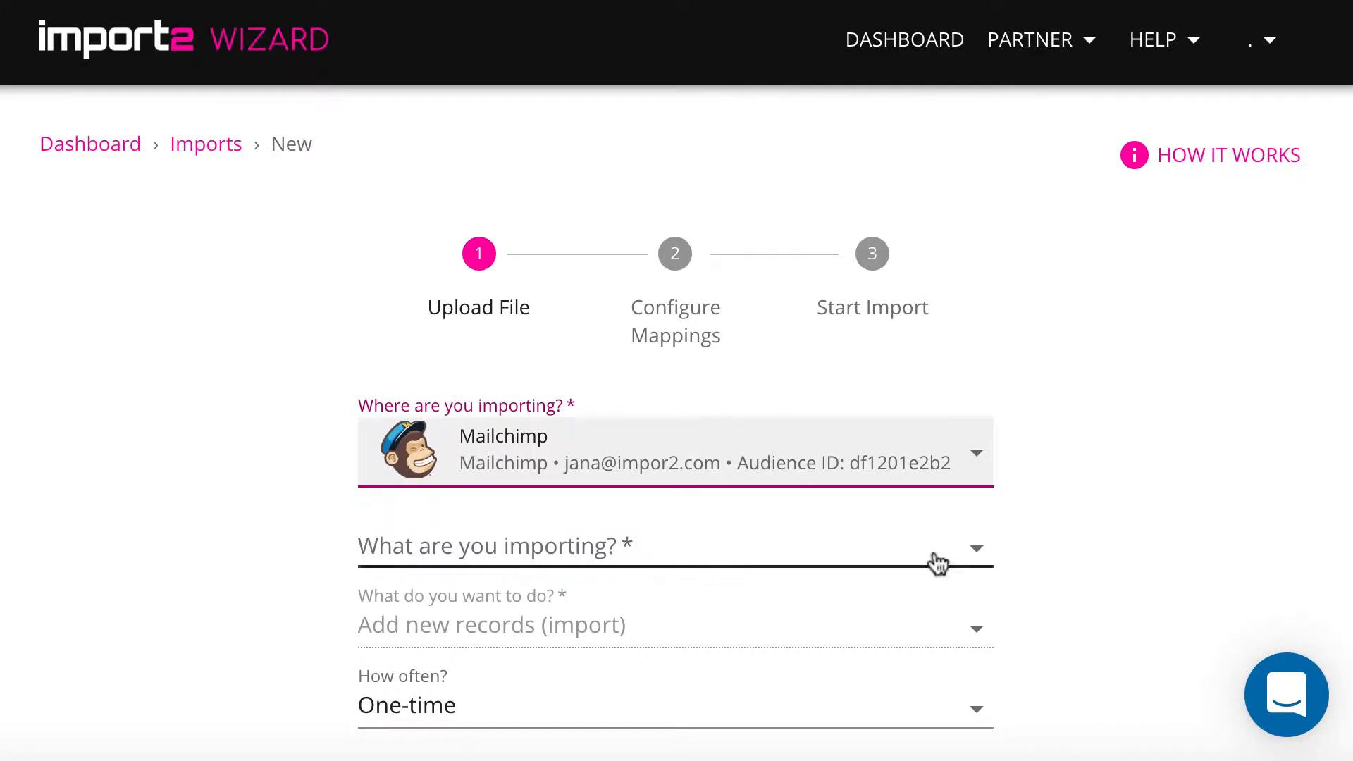
Set a one-time Contacts import, upload 'Mailchimp contacts for Import.csv', and continue to mappings
left_click(604, 545)
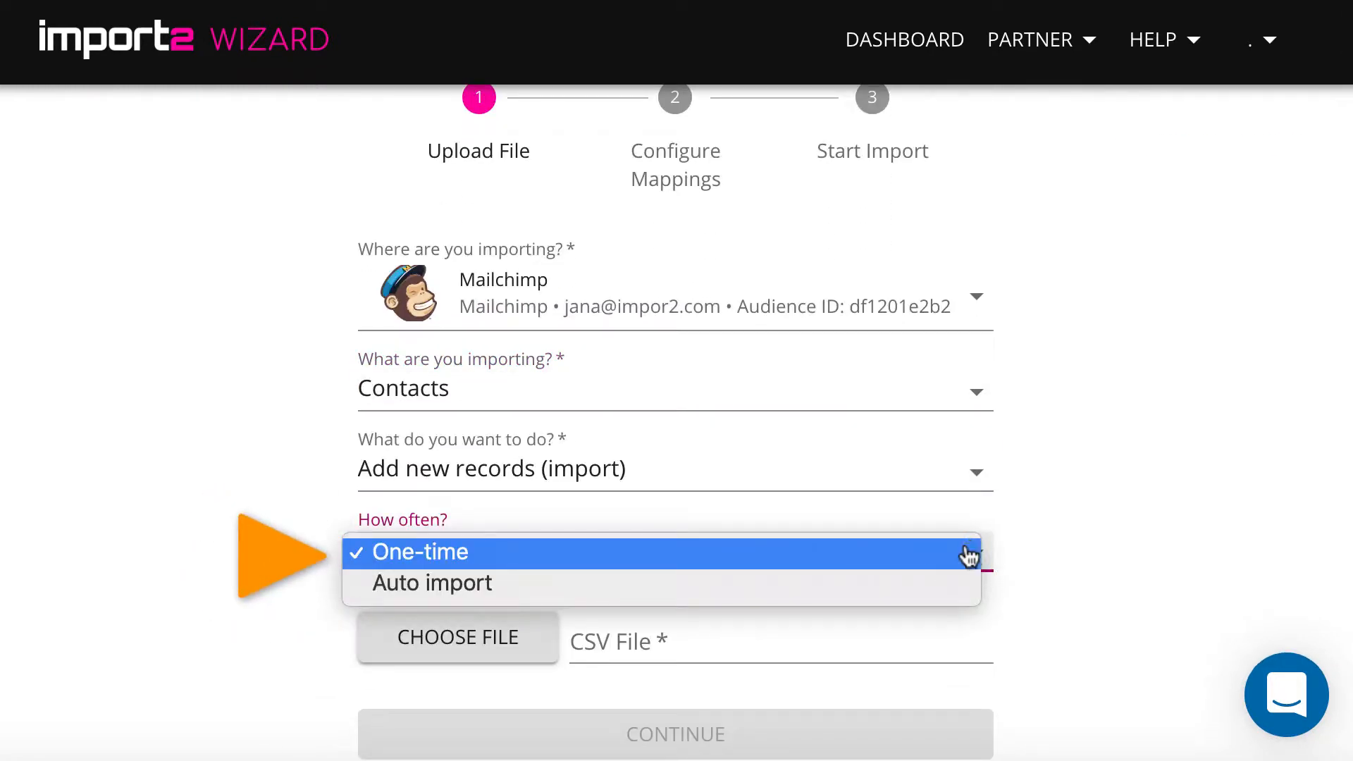
left_click(419, 553)
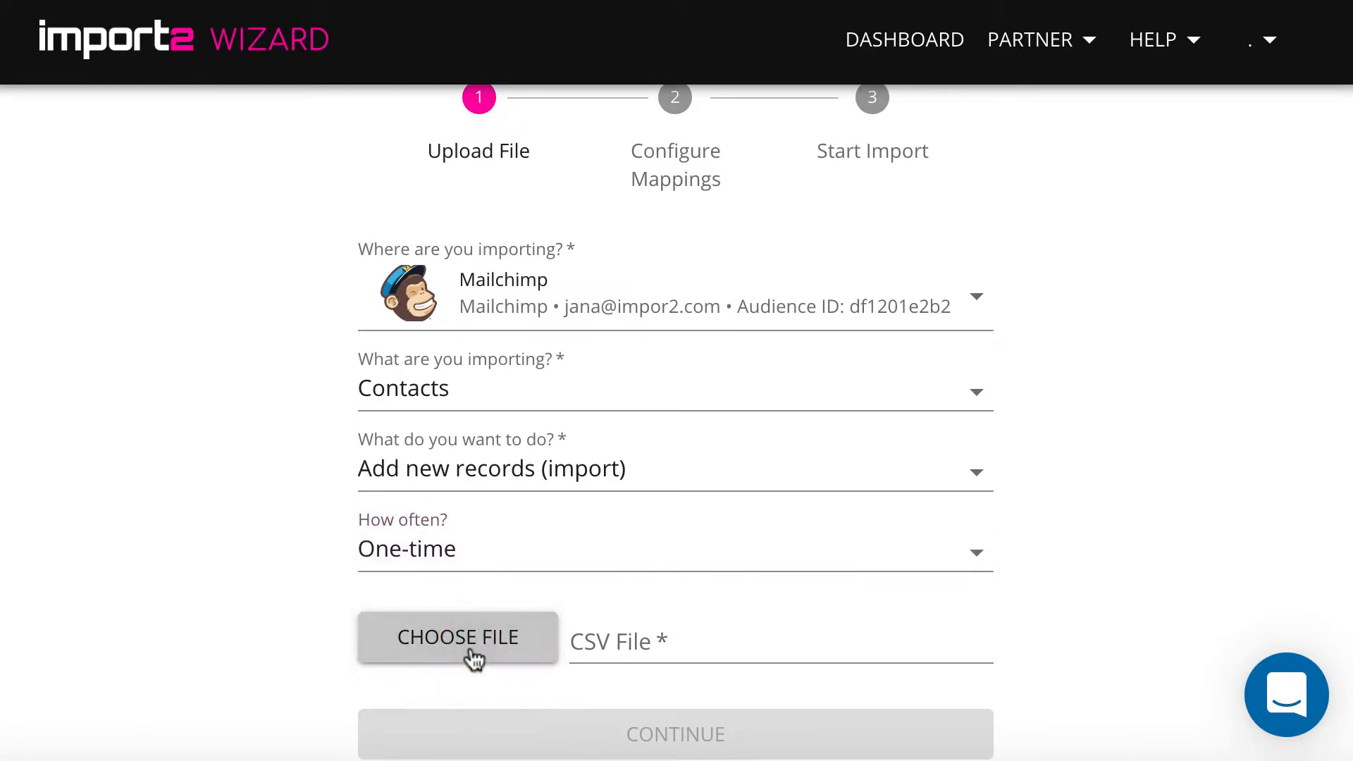
left_click(457, 637)
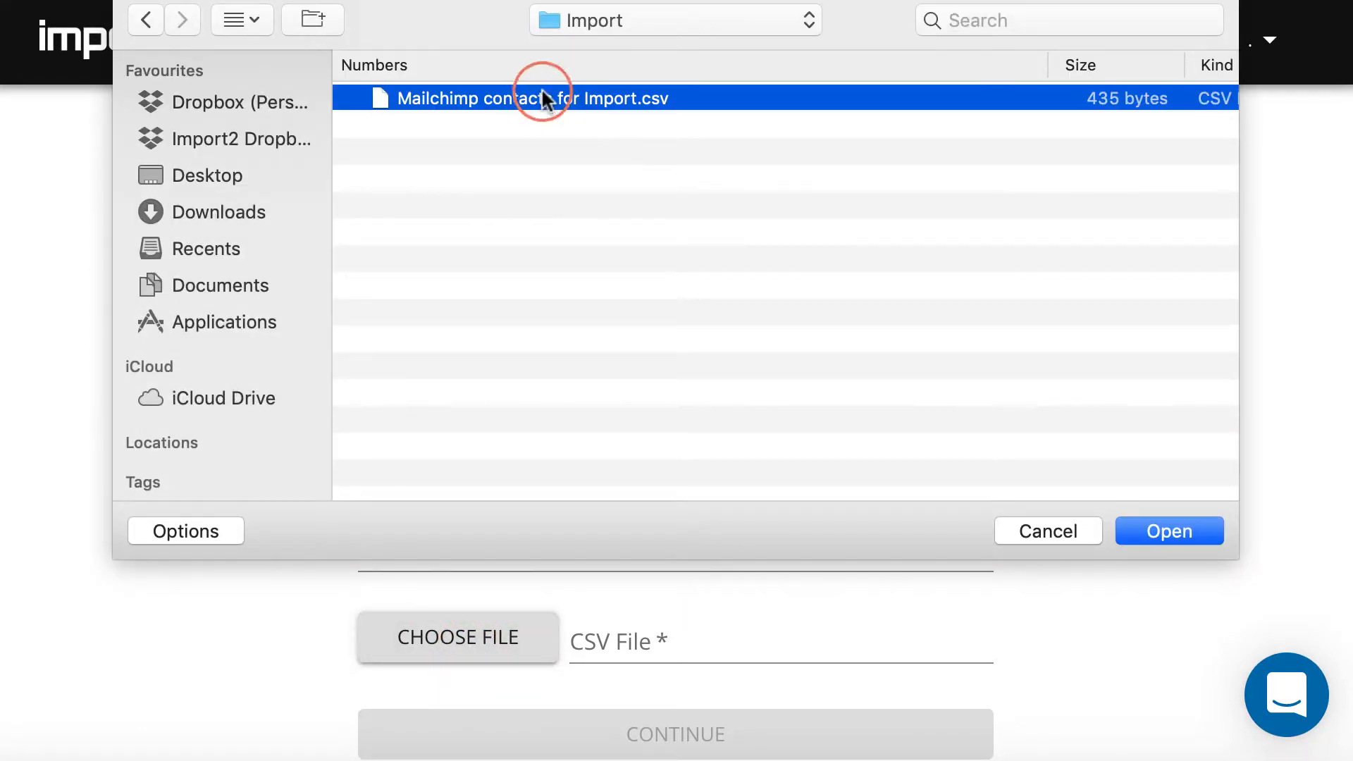
left_click(1169, 531)
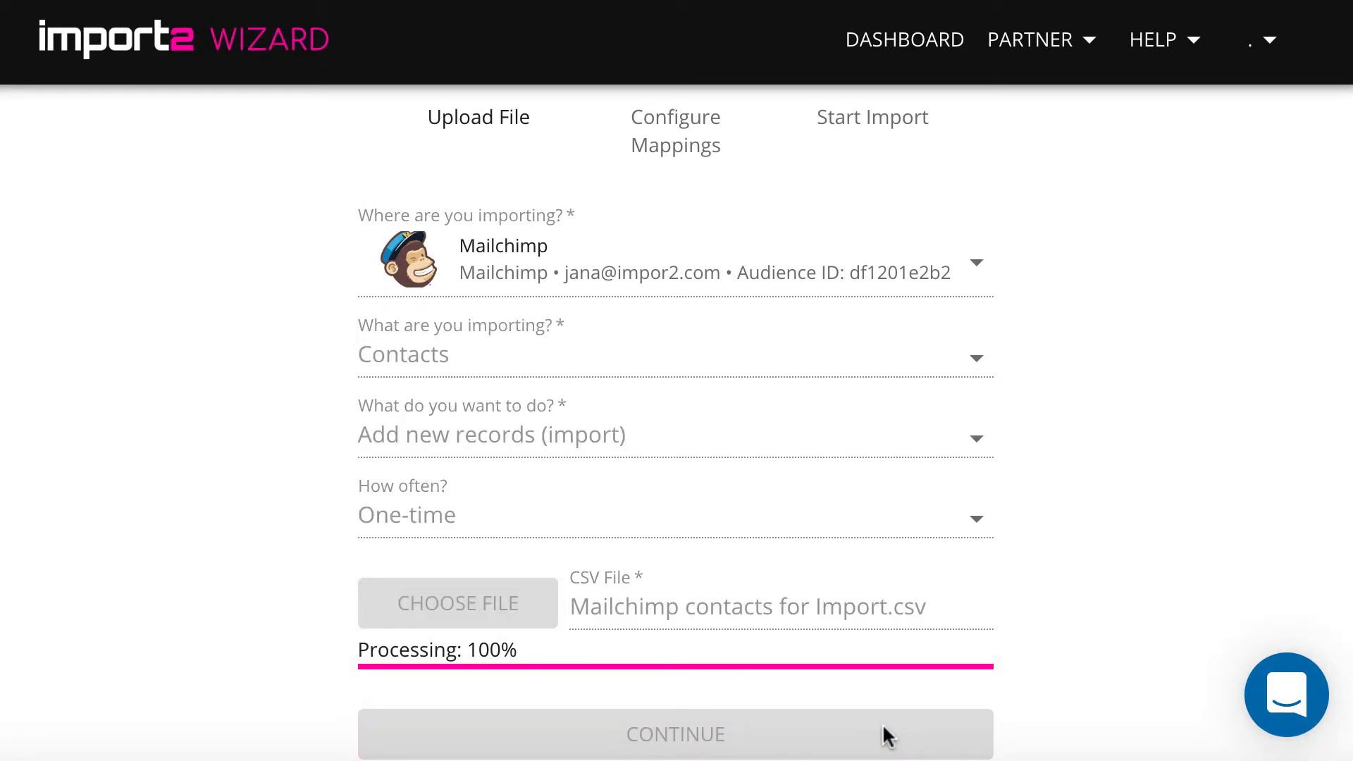
left_click(676, 734)
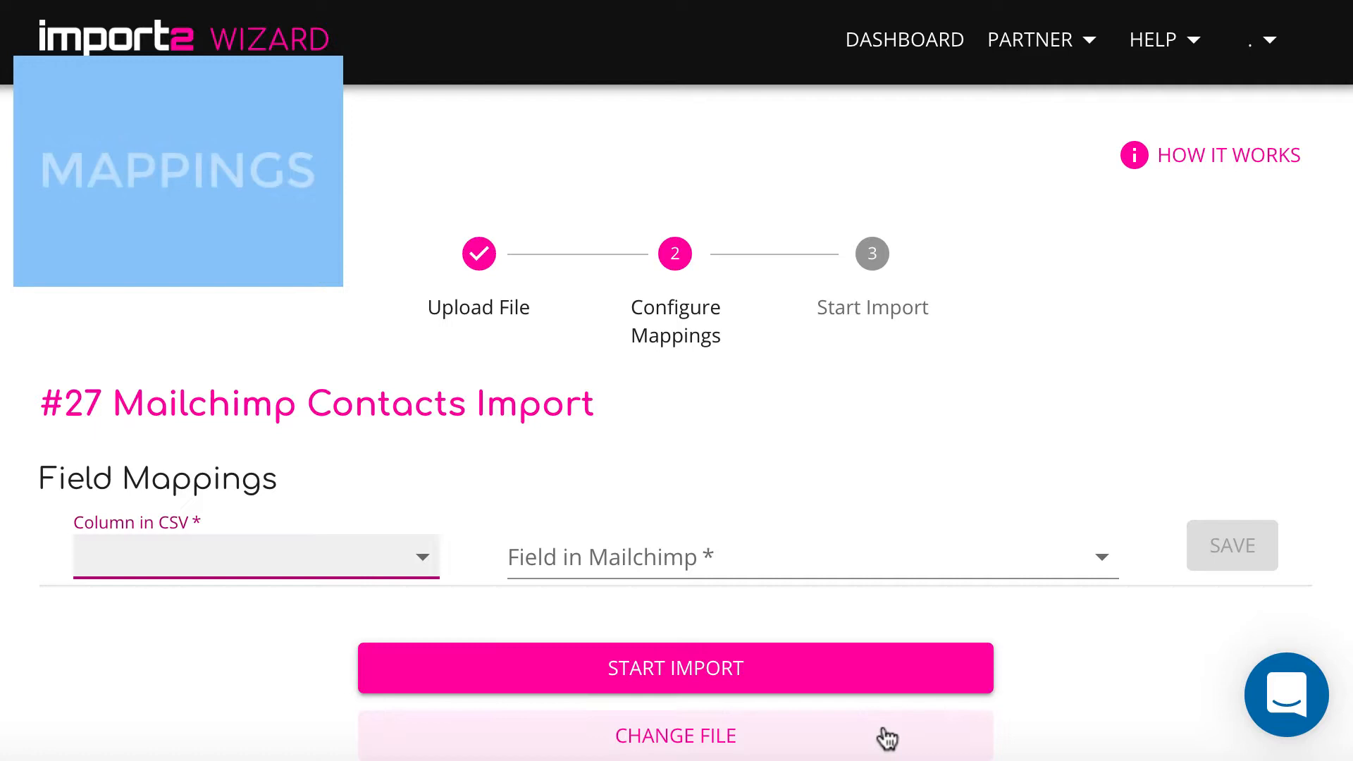
Map the E-mail column to Email Address, save it, and pick Status as the next column
left_click(255, 557)
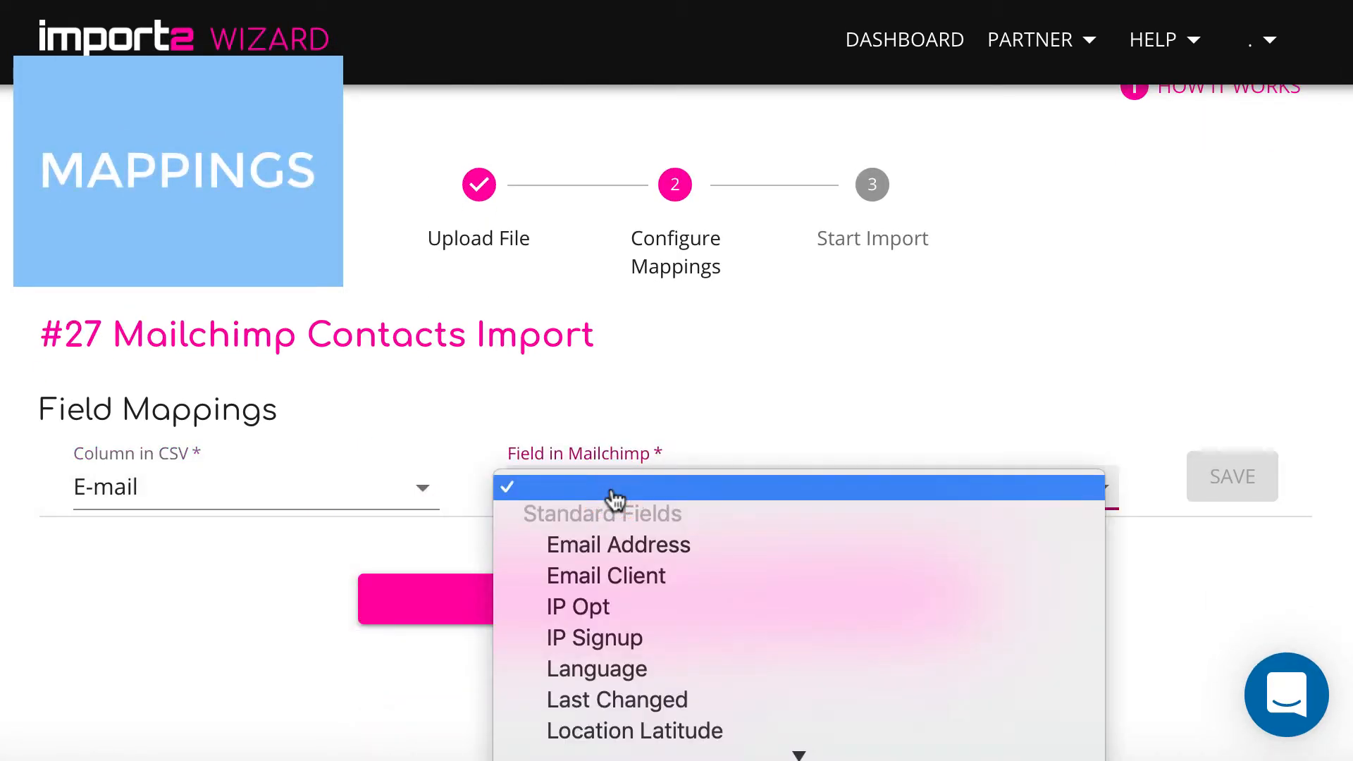
left_click(617, 544)
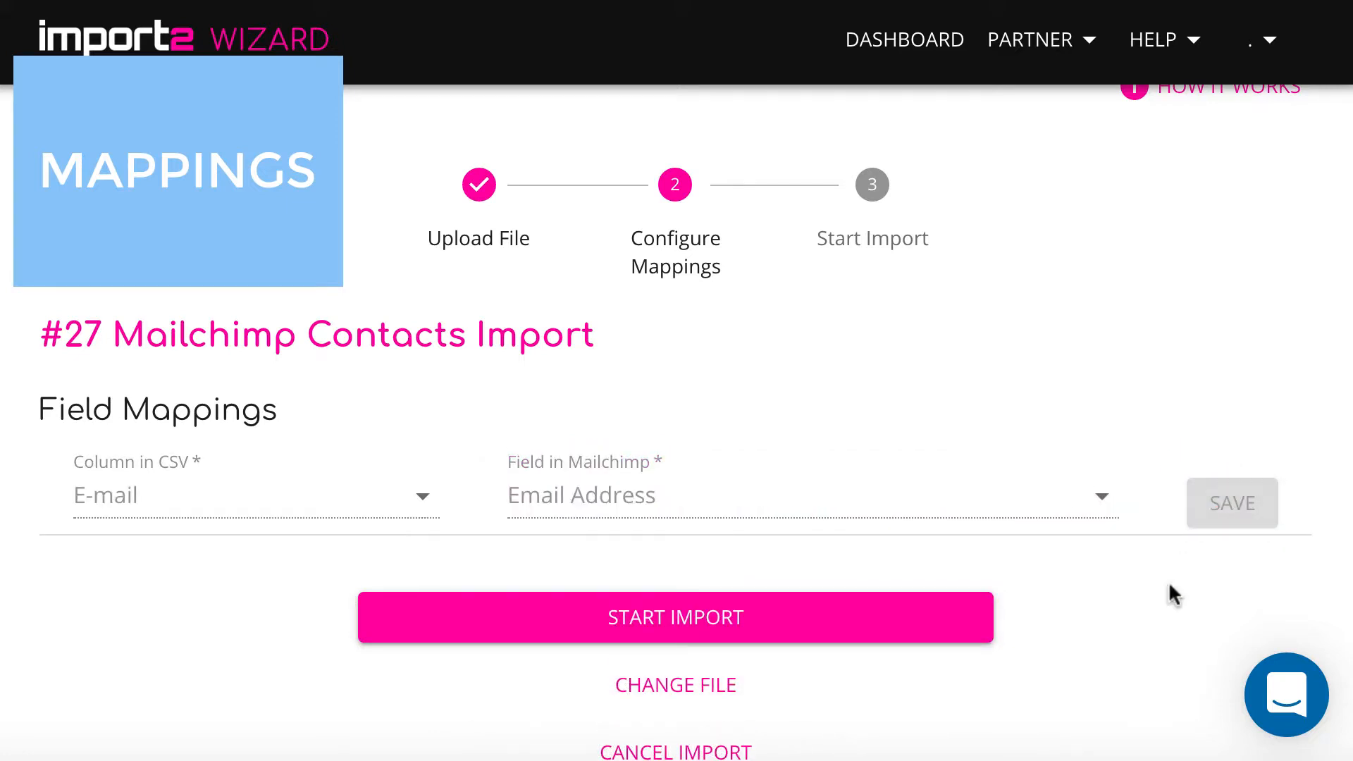
left_click(1231, 503)
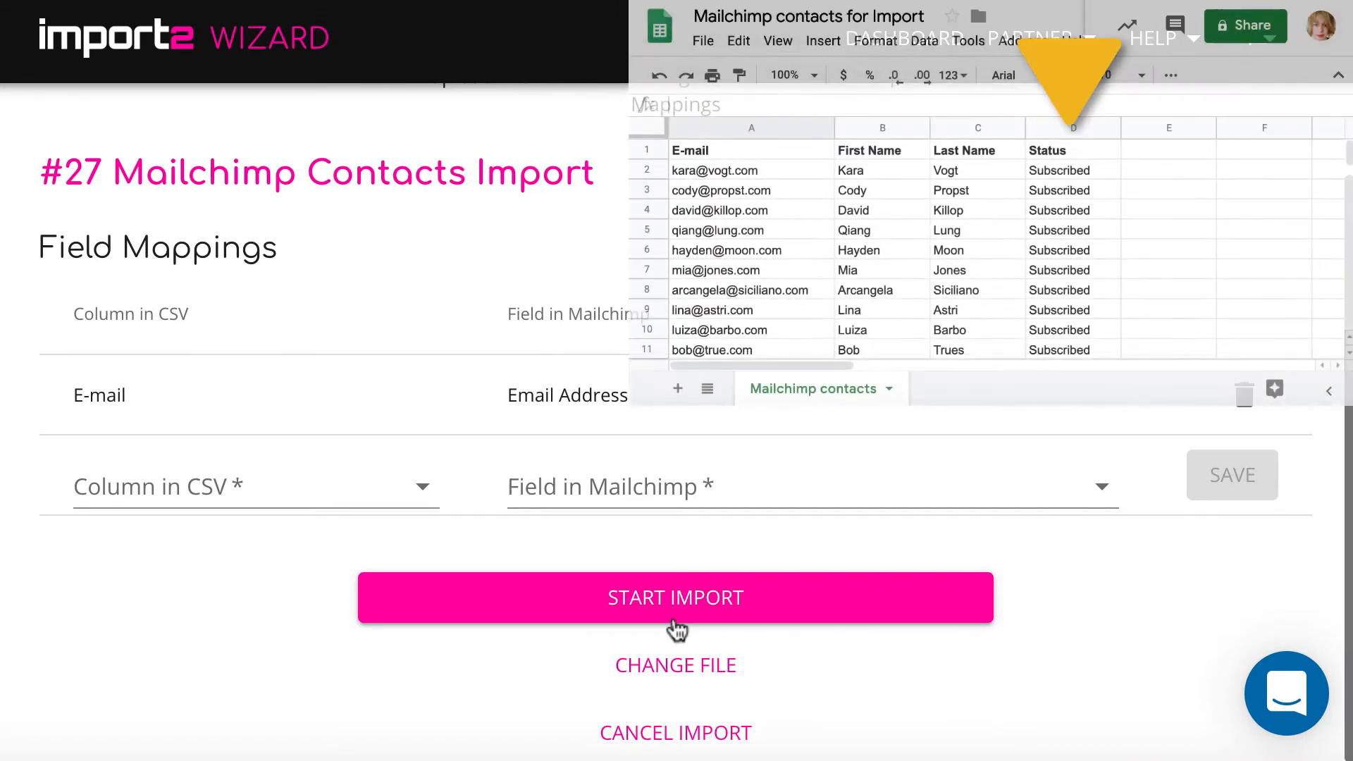
left_click(250, 485)
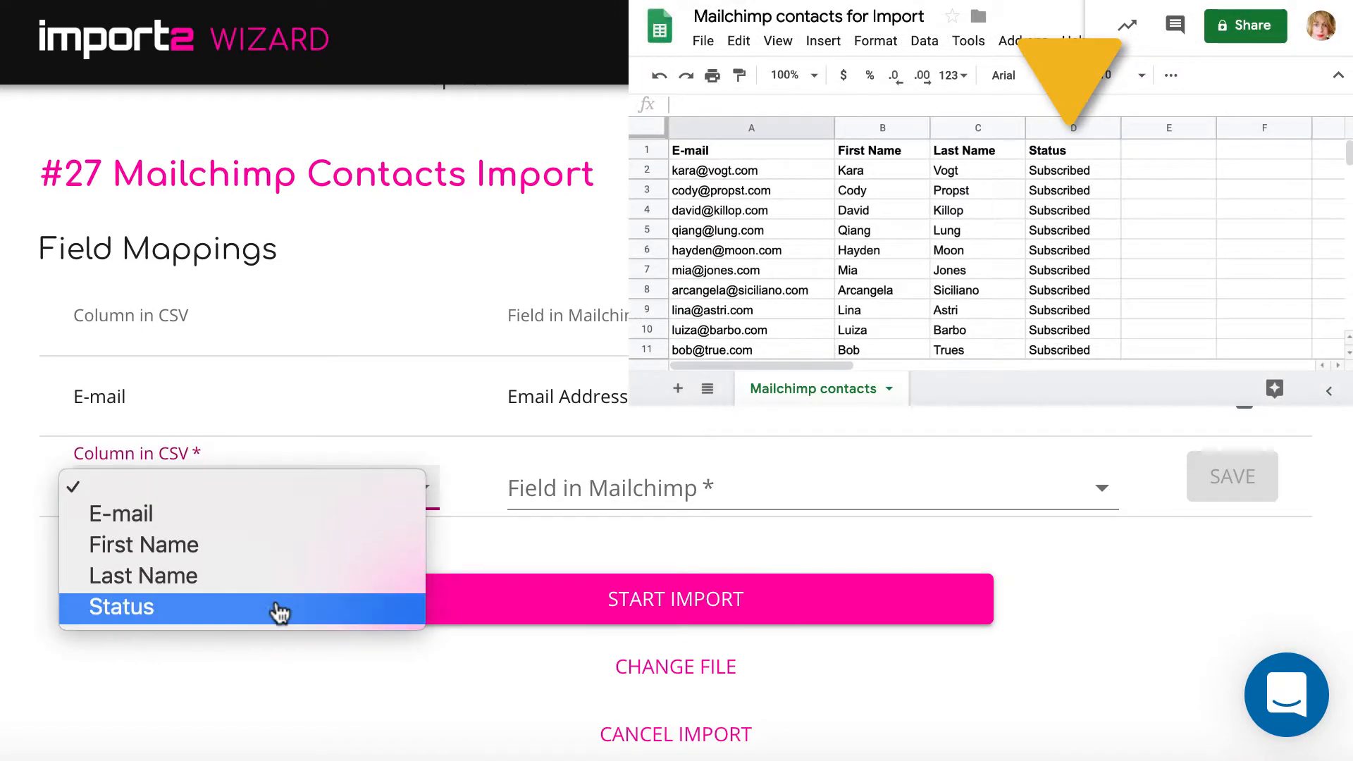
left_click(121, 607)
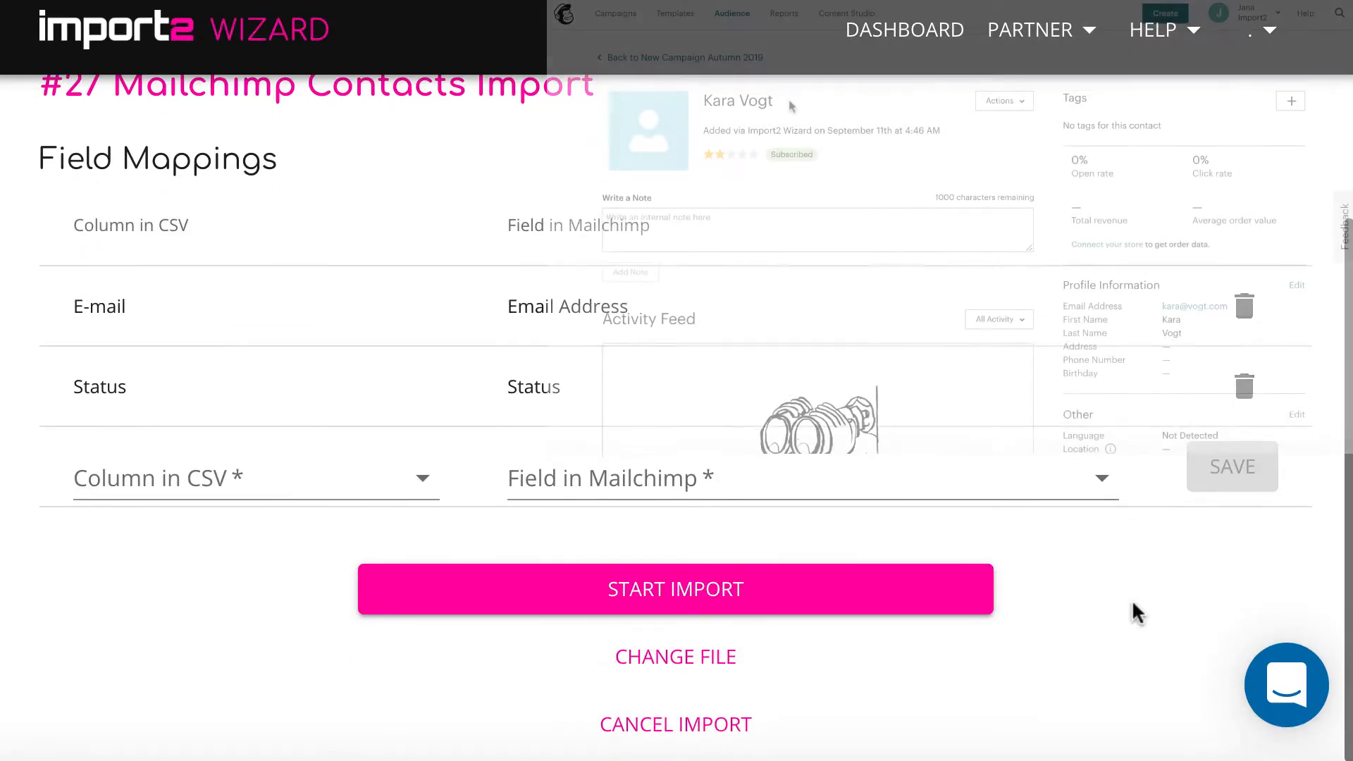
Map the First Name and Last Name columns to Mailchimp's name fields and save
left_click(250, 478)
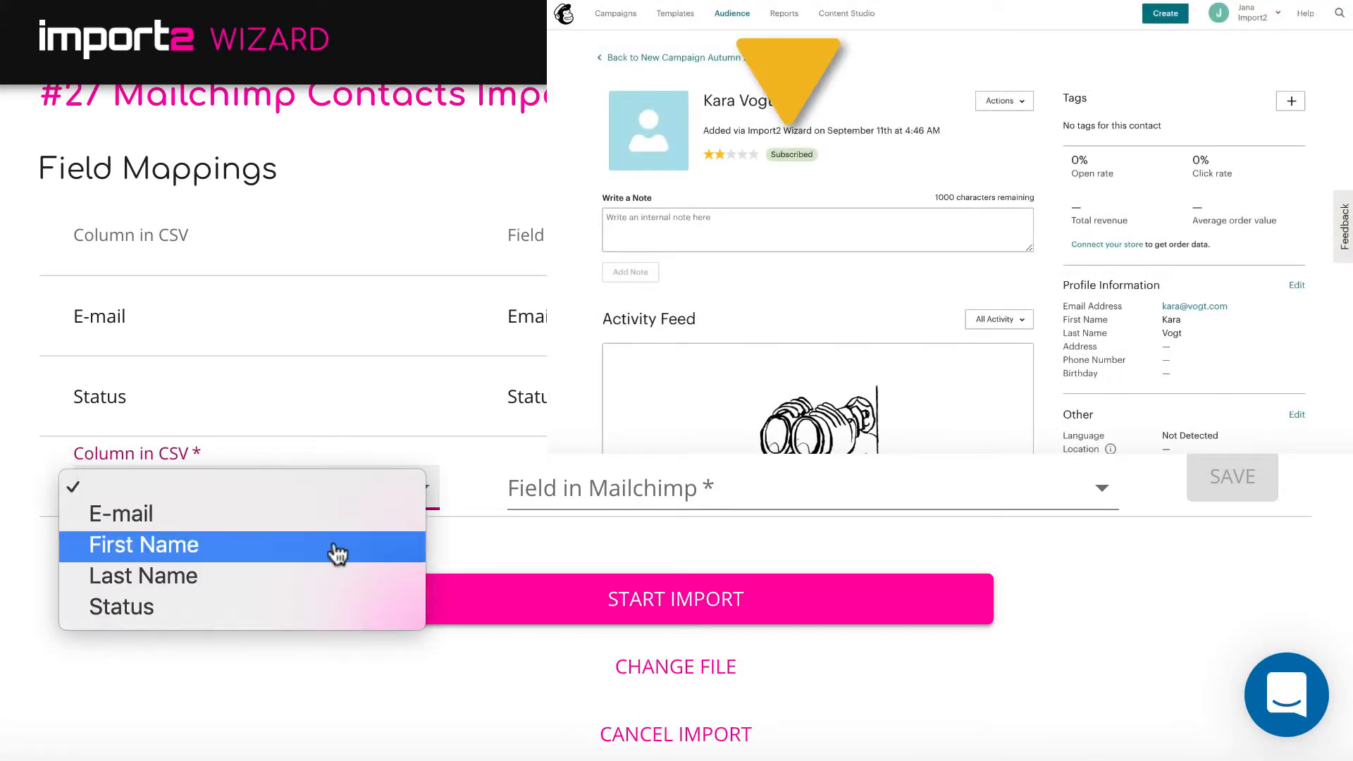
left_click(143, 545)
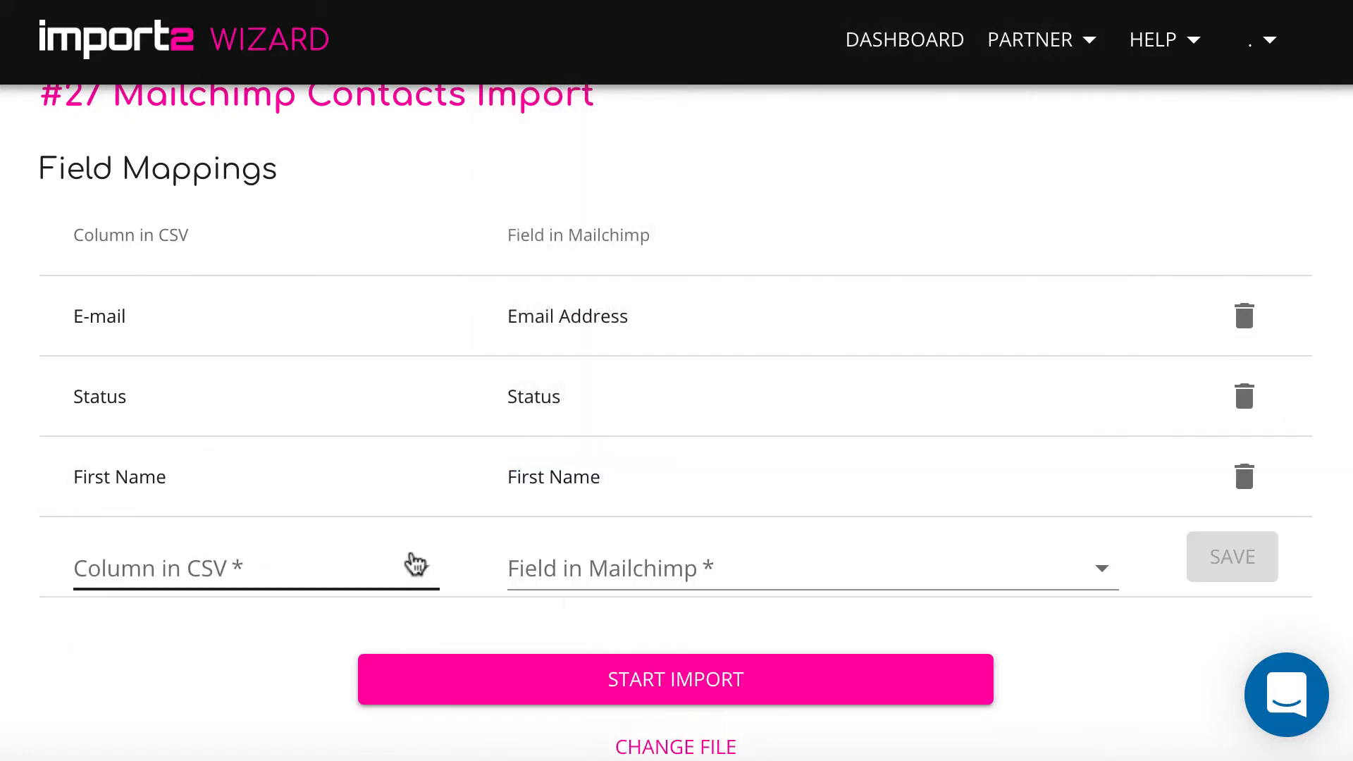
left_click(255, 568)
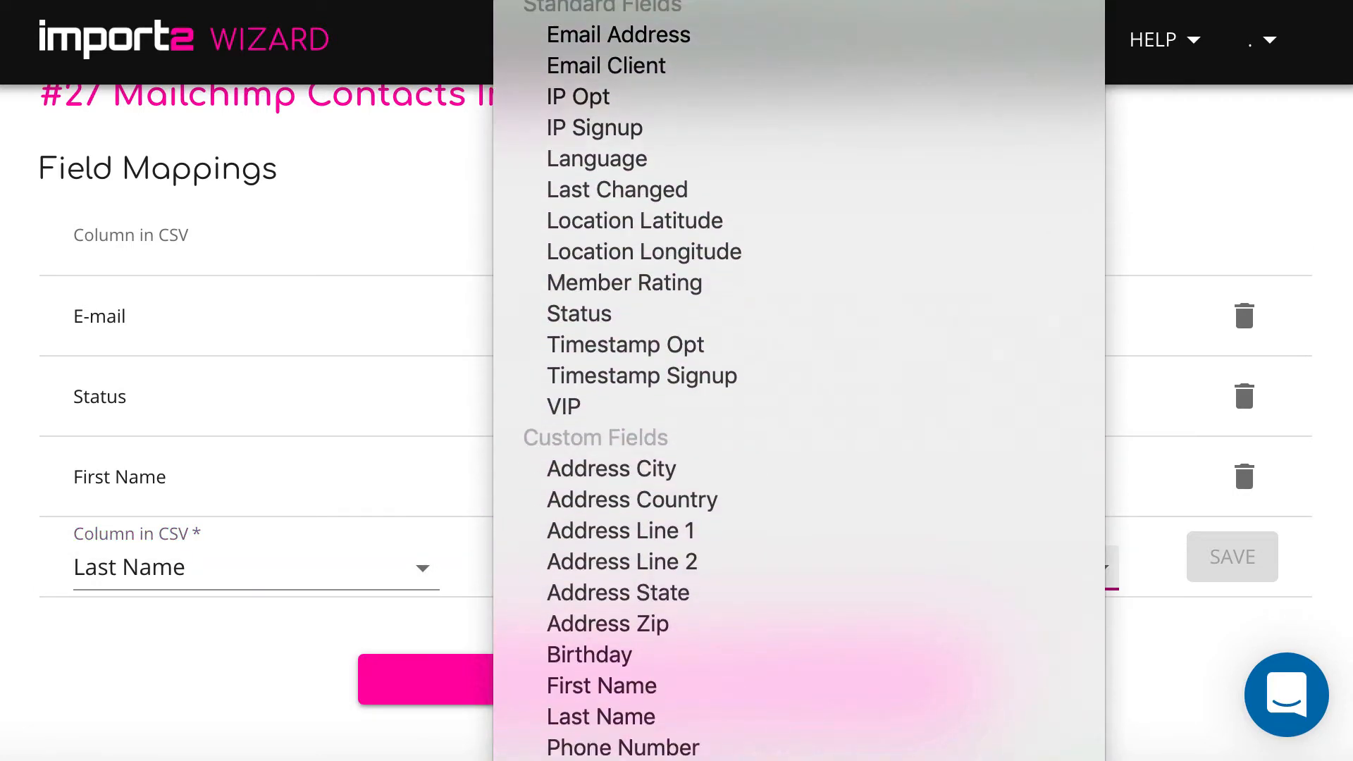
left_click(602, 718)
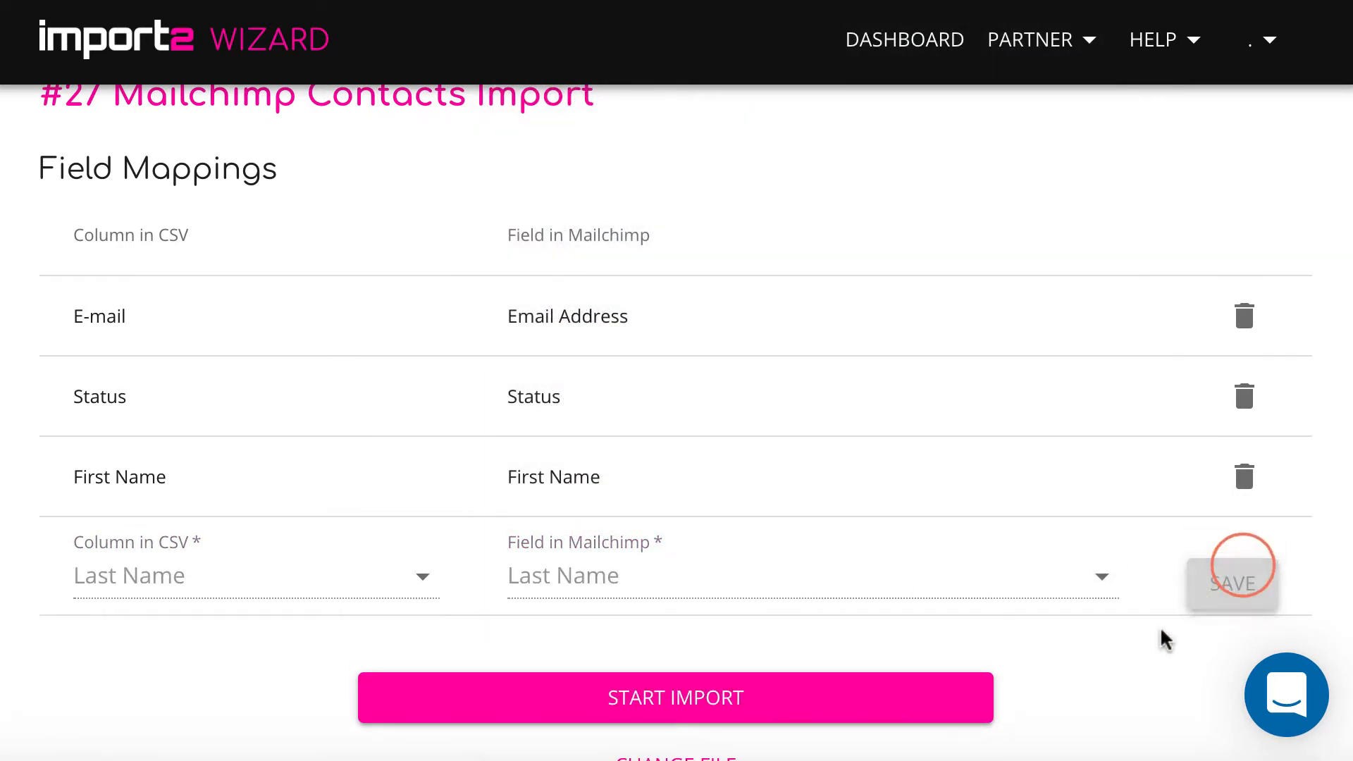
left_click(1231, 576)
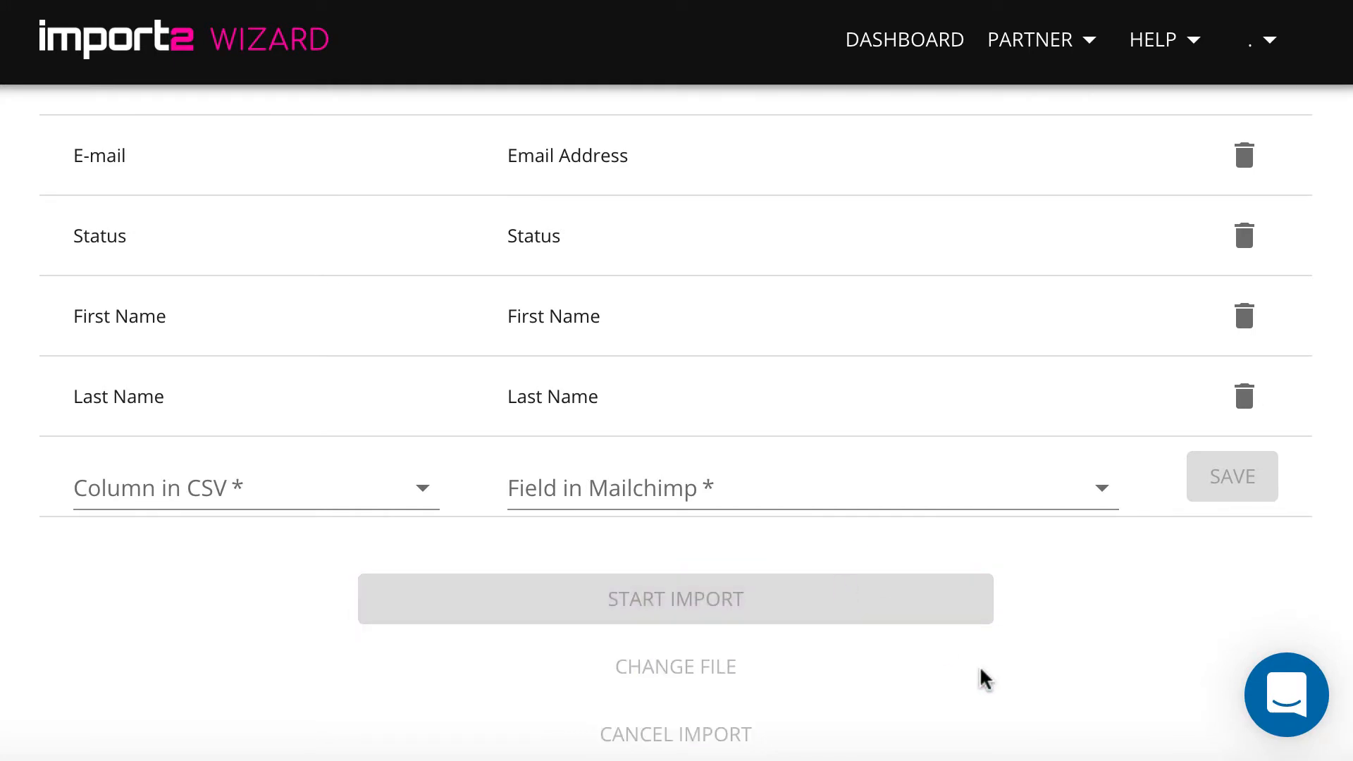
left_click(675, 599)
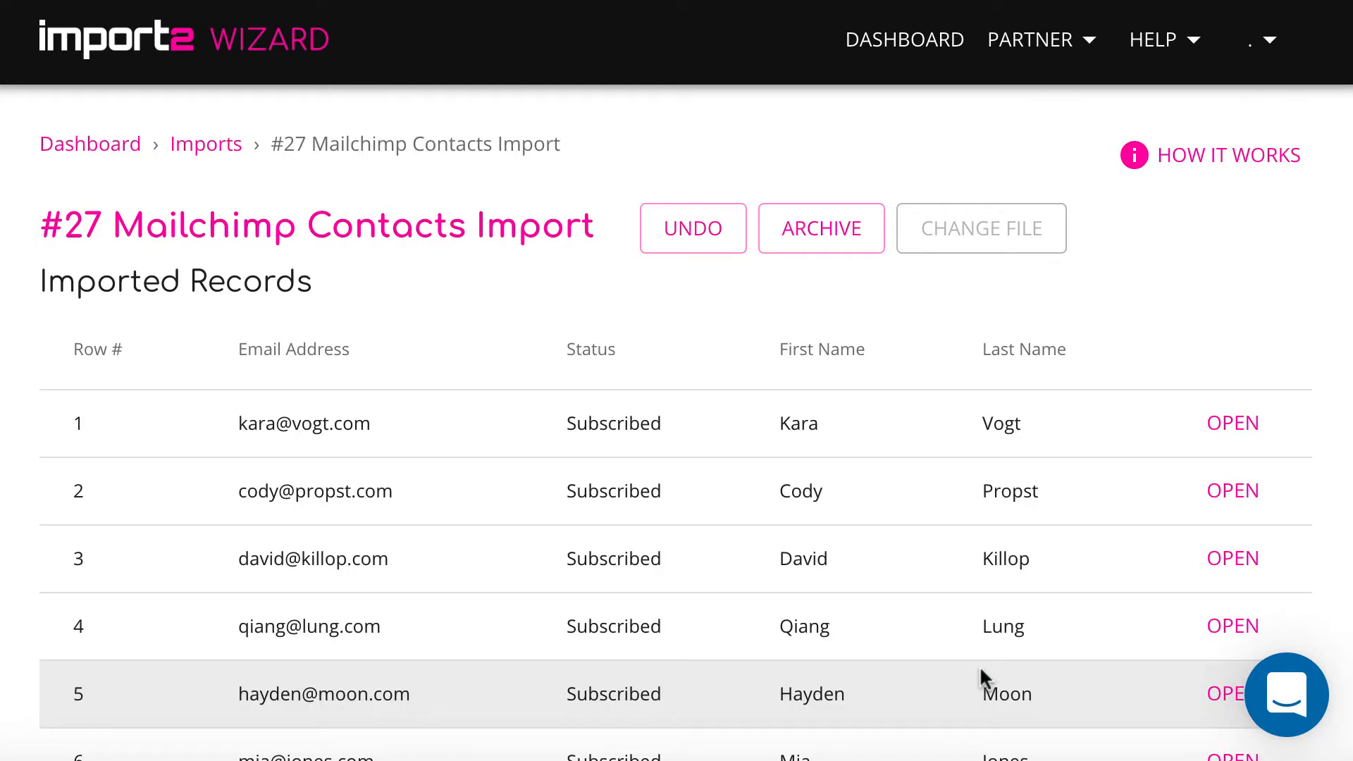
scroll("down", 3)
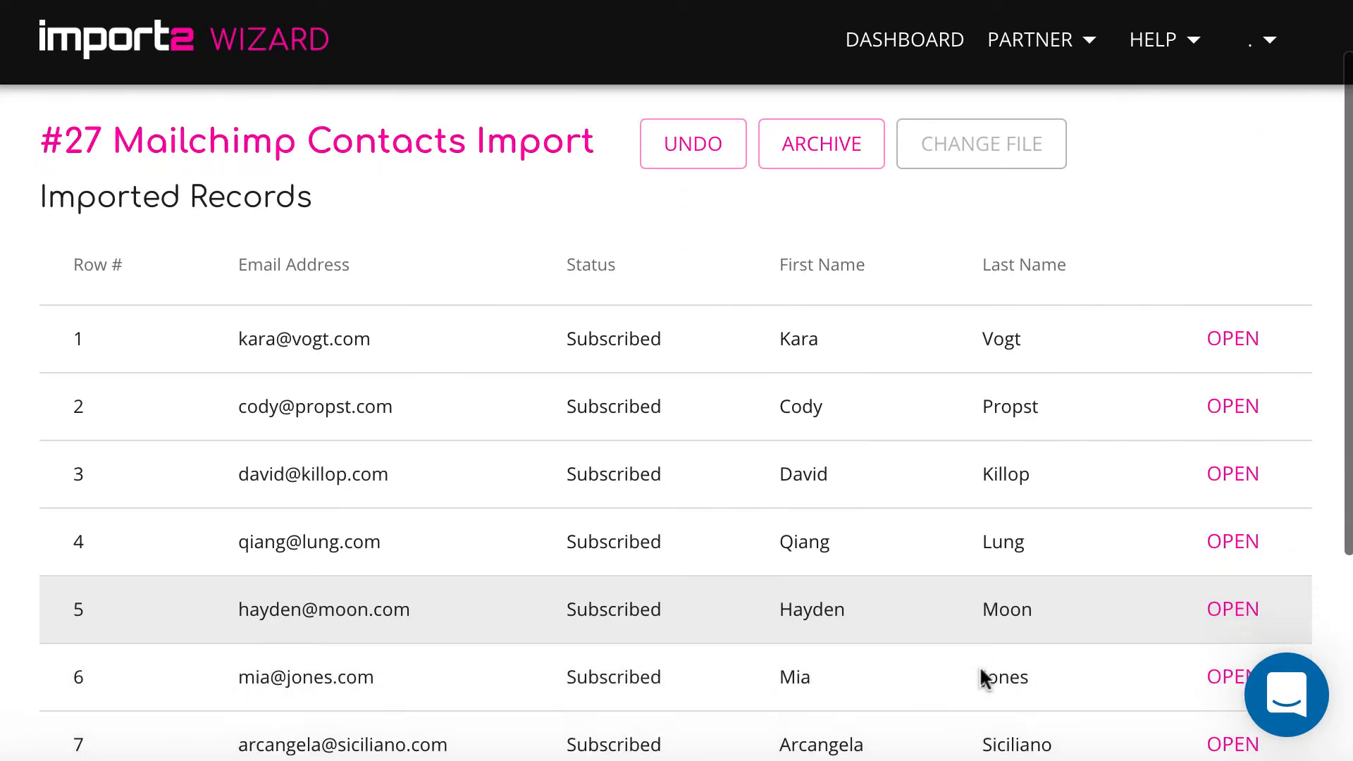
scroll("down", 3)
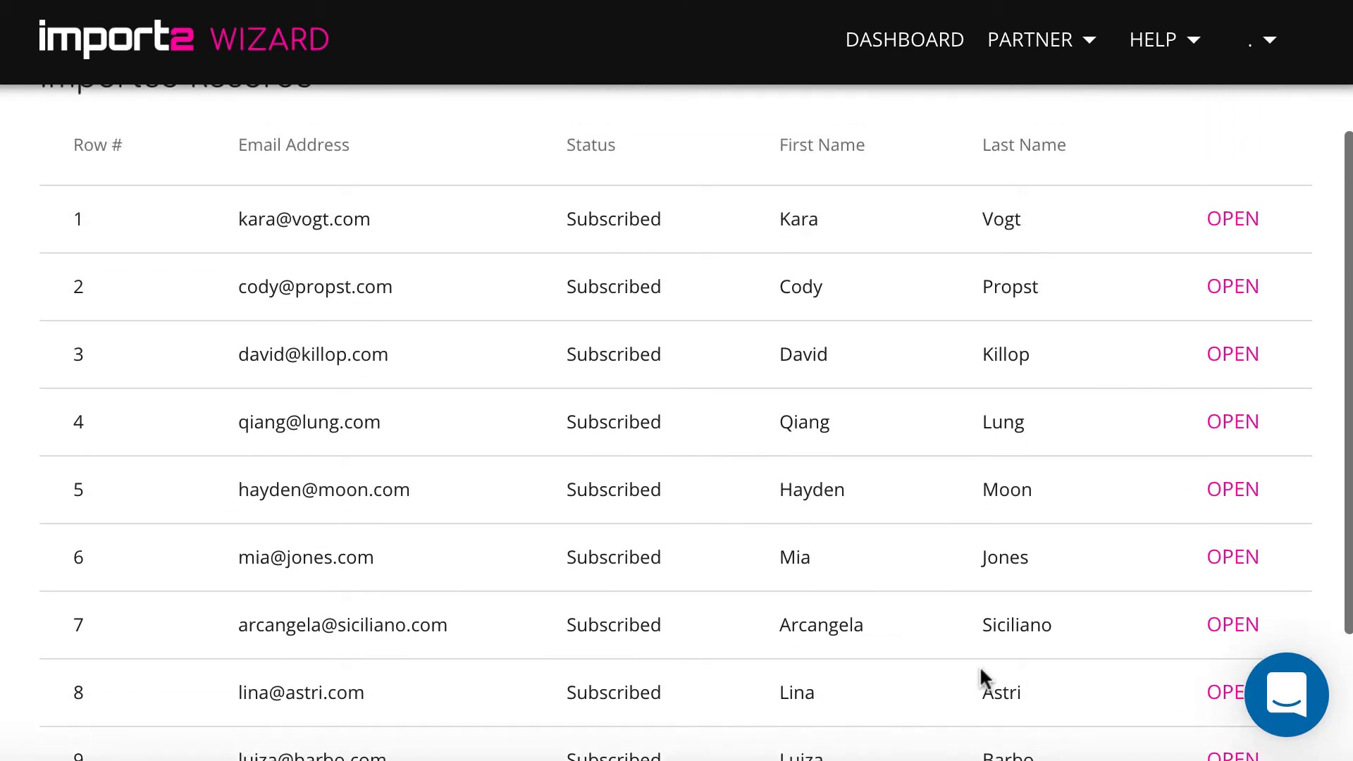
scroll("up", 3)
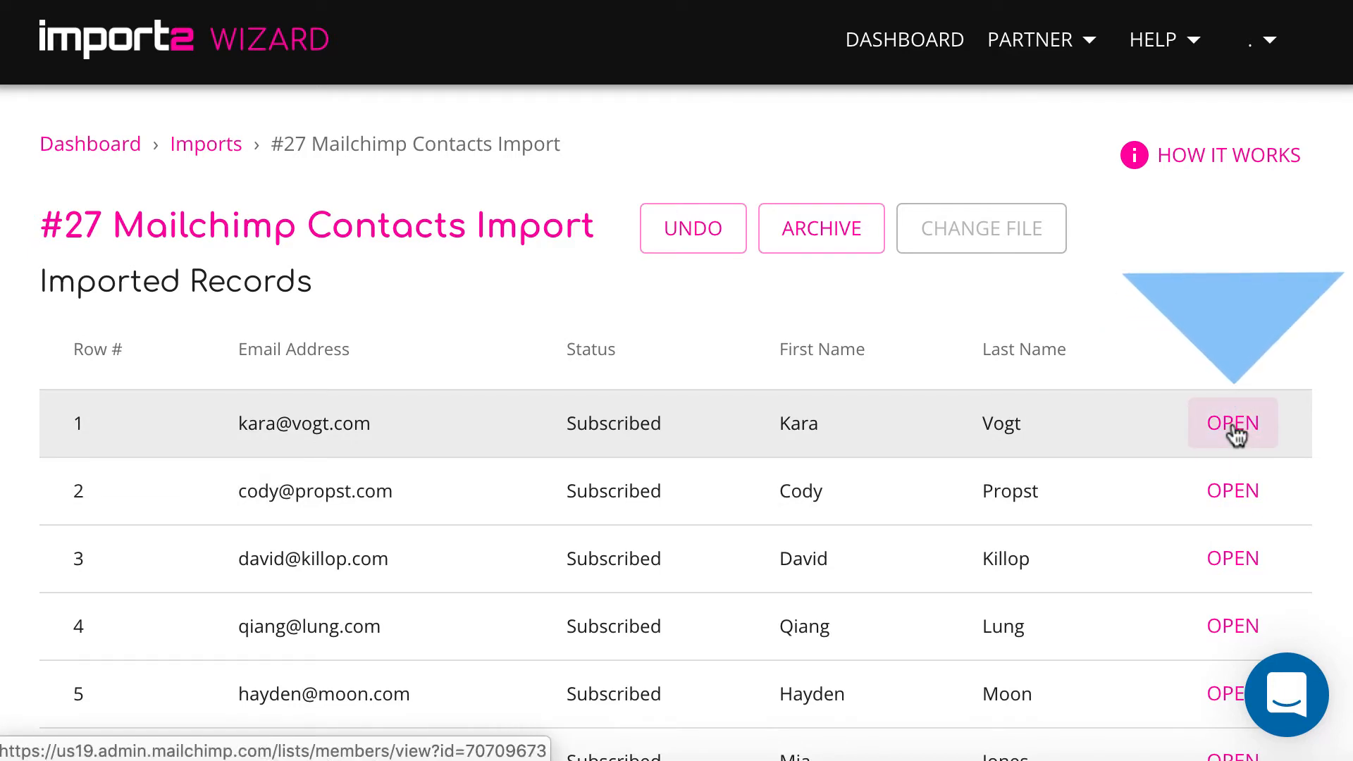
left_click(1233, 423)
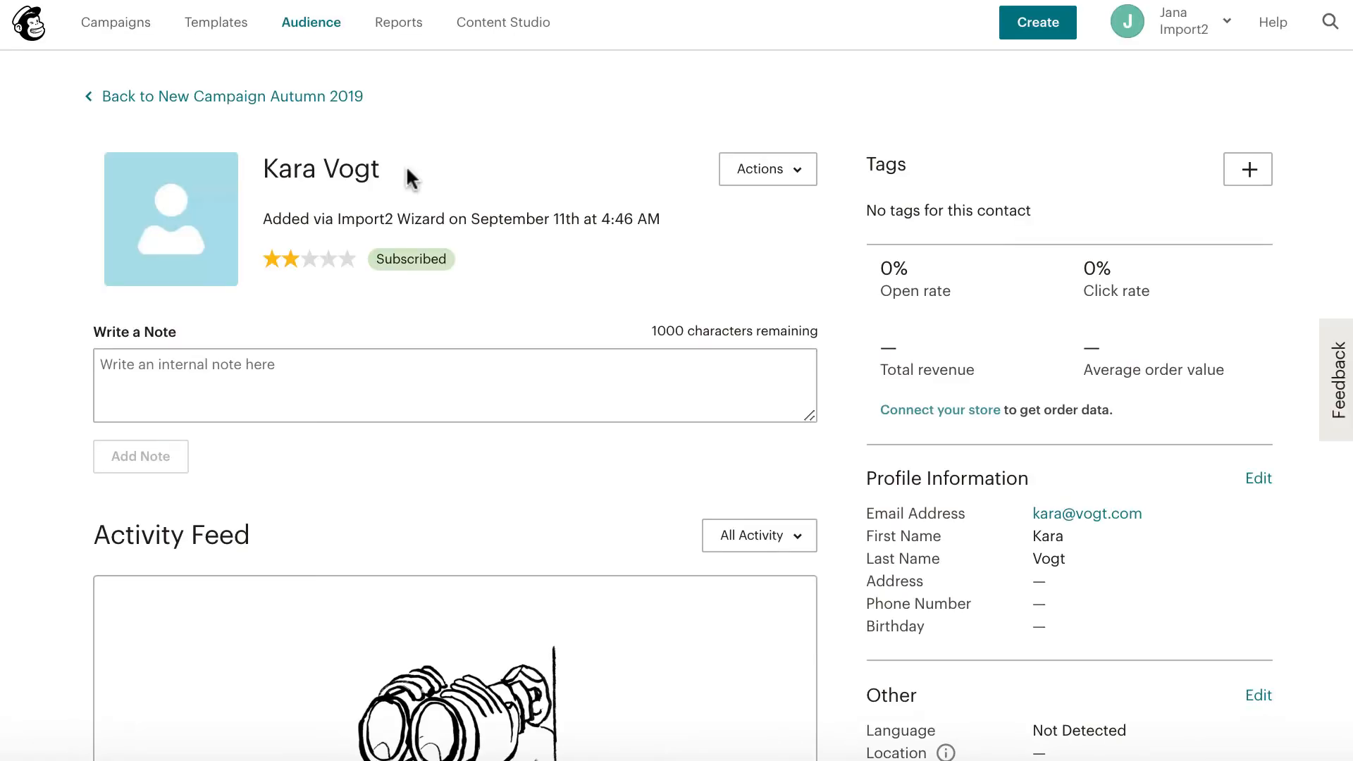